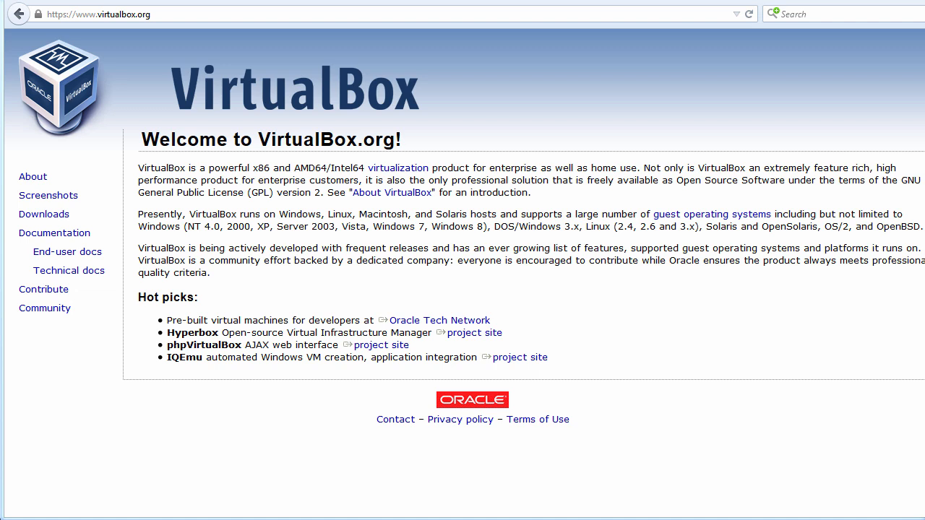
pyautogui.moveTo(43, 213)
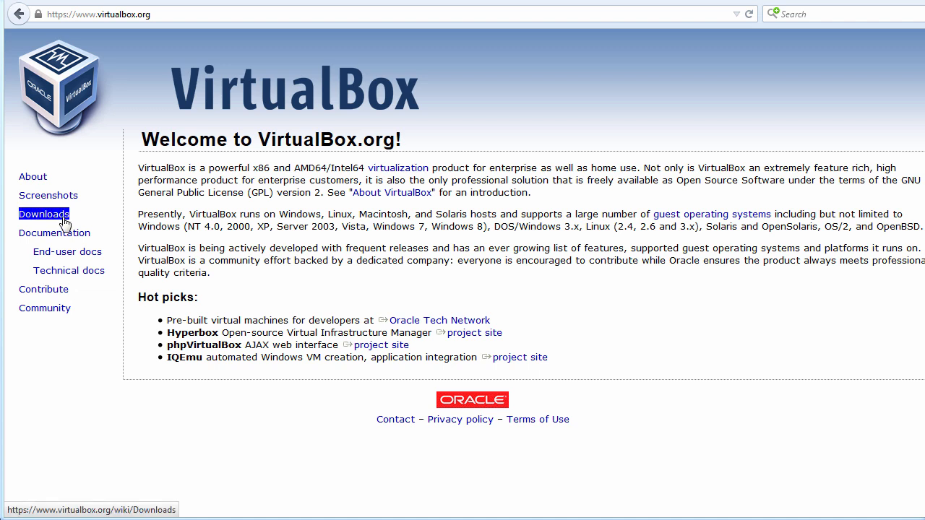
# - Go to the Downloads page listing VirtualBox 4.3.28 binaries for all host platforms
pyautogui.click(44, 214)
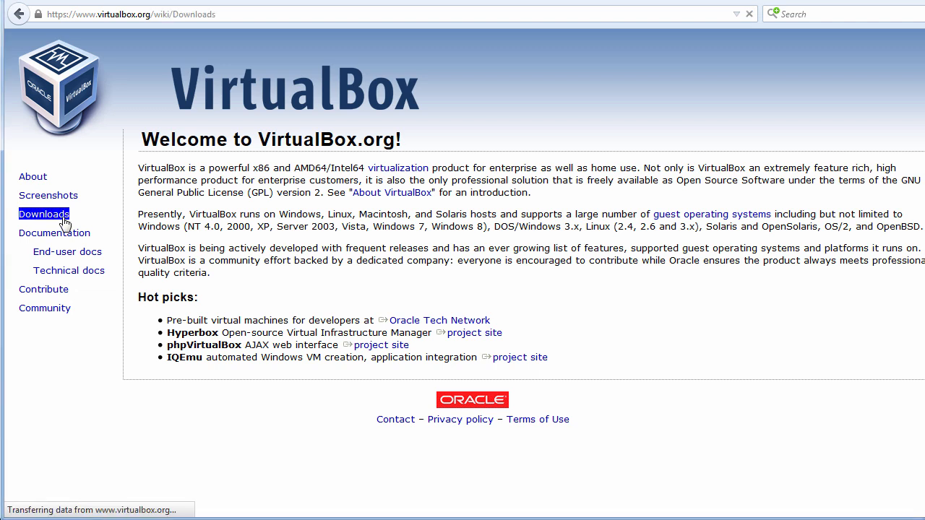
pyautogui.click(43, 214)
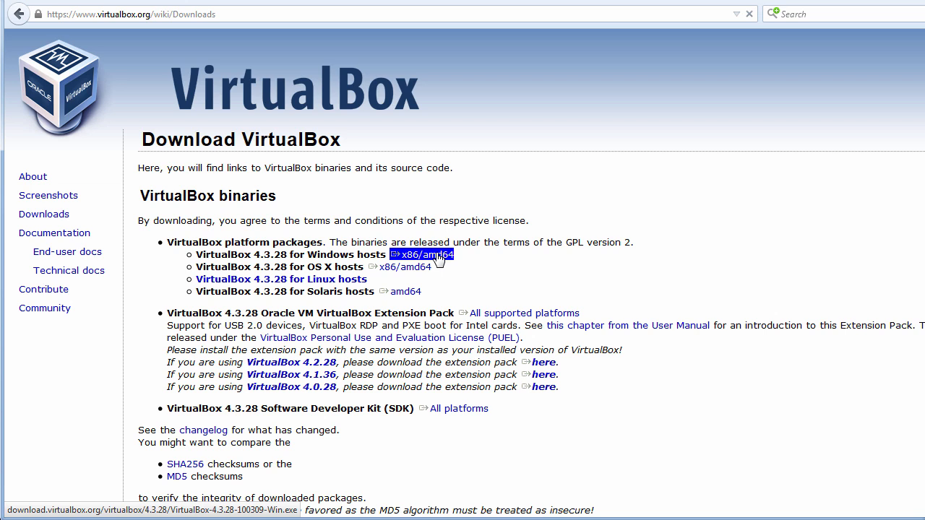
# - Start downloading VirtualBox-4.3.28-100309-Win.exe via the Windows hosts x86/amd64 link
pyautogui.click(422, 254)
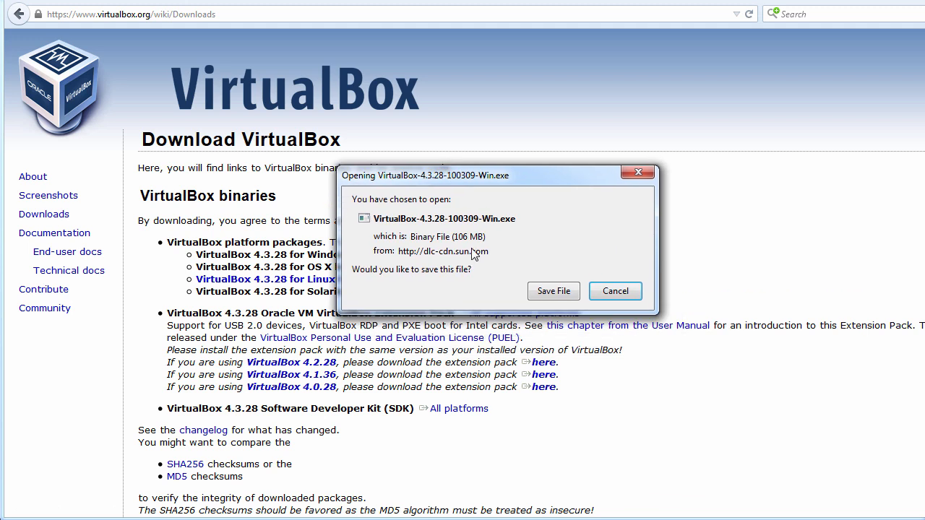
pyautogui.moveTo(554, 290)
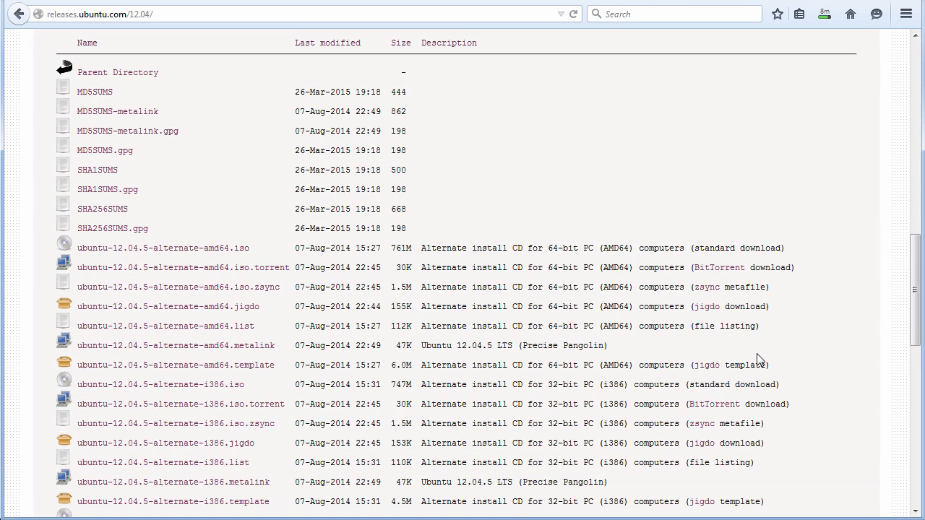
# - Scroll the 12.04 release listing down to ubuntu-12.04.5-server-amd64.iso
pyautogui.scroll(-3)
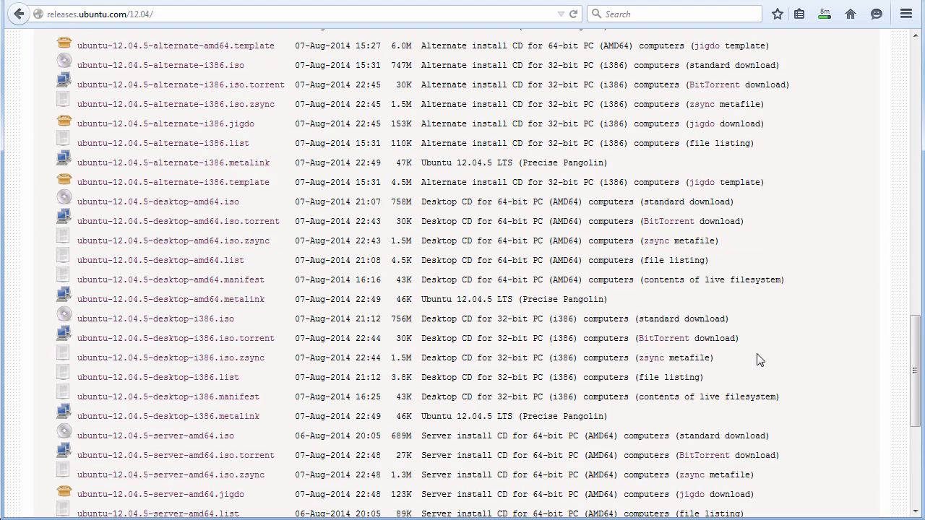
pyautogui.scroll(-3)
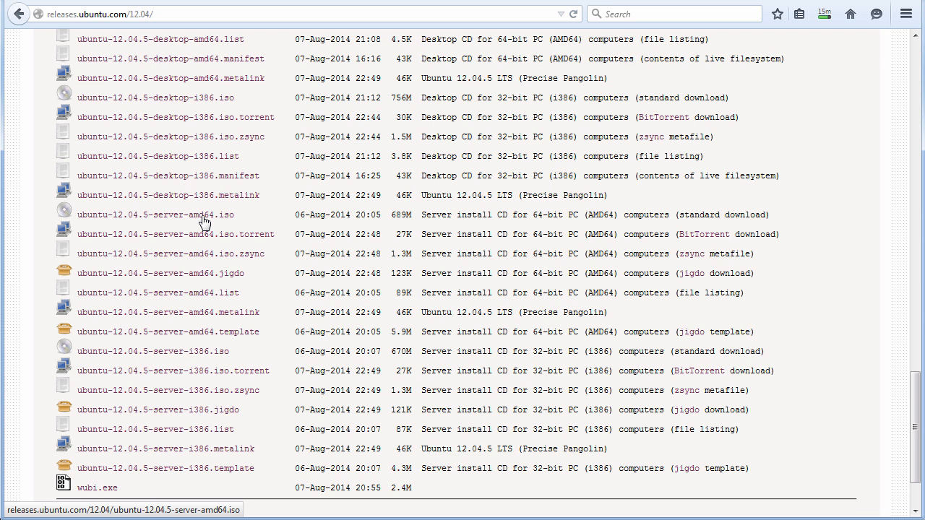
pyautogui.moveTo(221, 356)
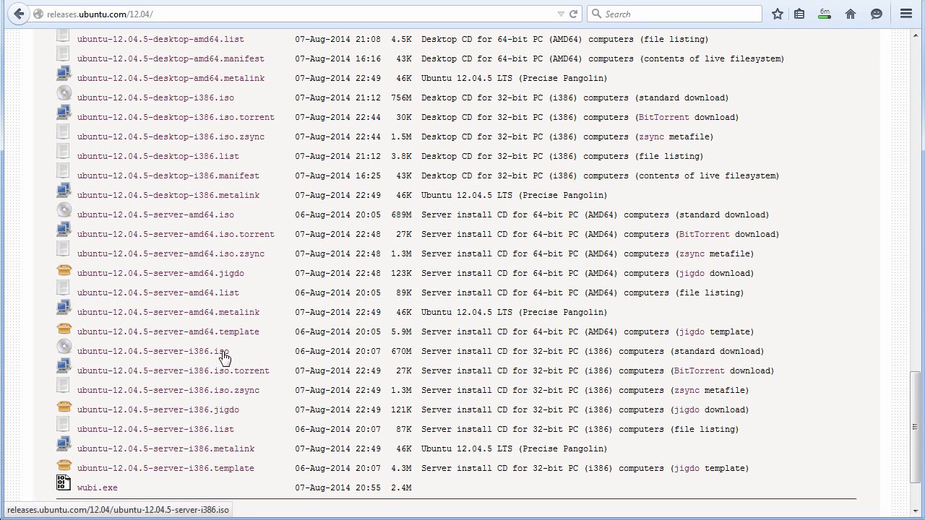
pyautogui.moveTo(237, 217)
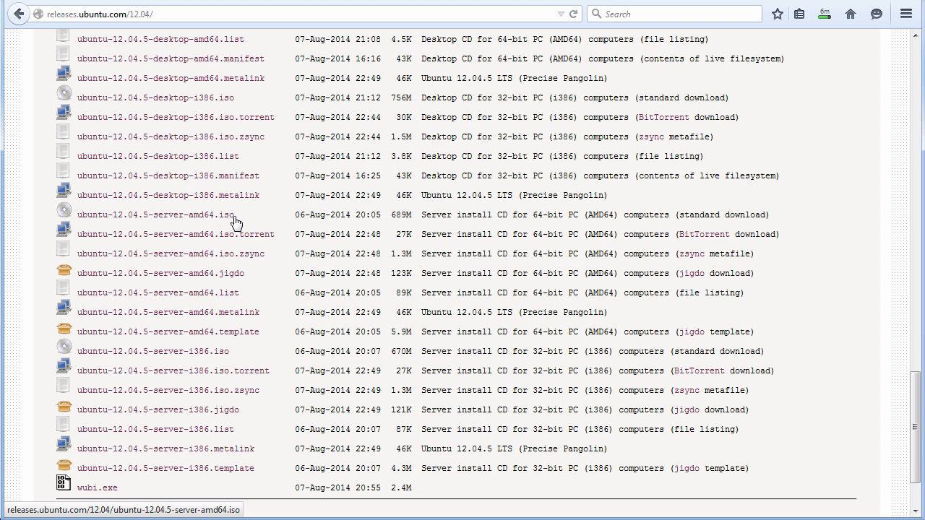
pyautogui.moveTo(123, 222)
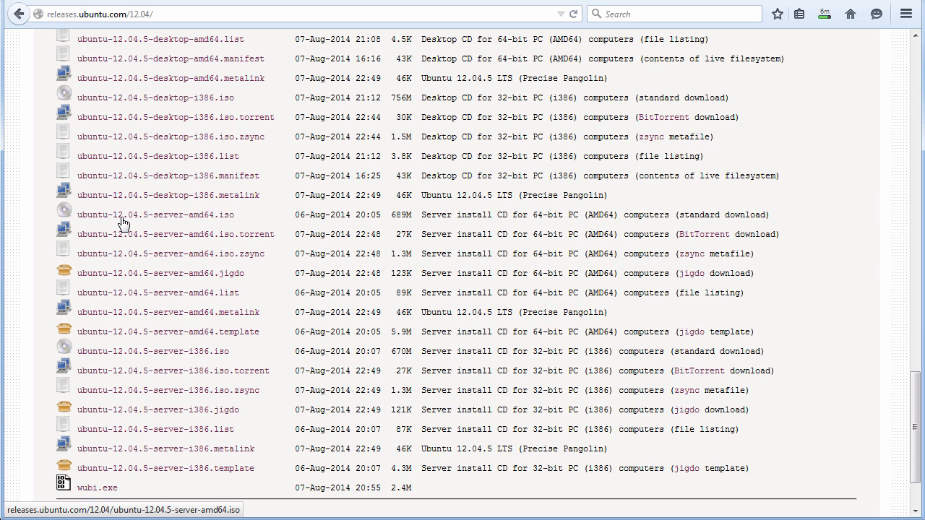
# - Start downloading ubuntu-12.04.5-server-amd64.iso (689 MB) with Save File preselected
pyautogui.click(155, 214)
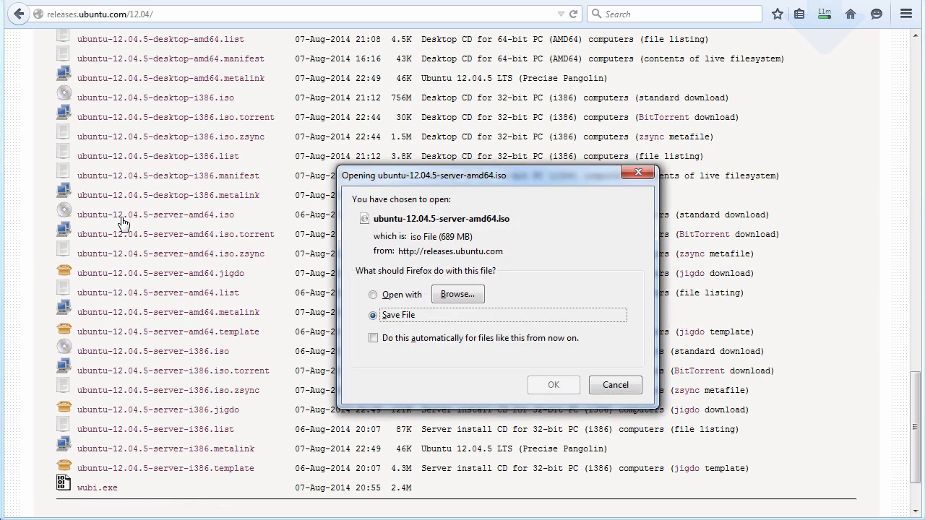
pyautogui.moveTo(553, 384)
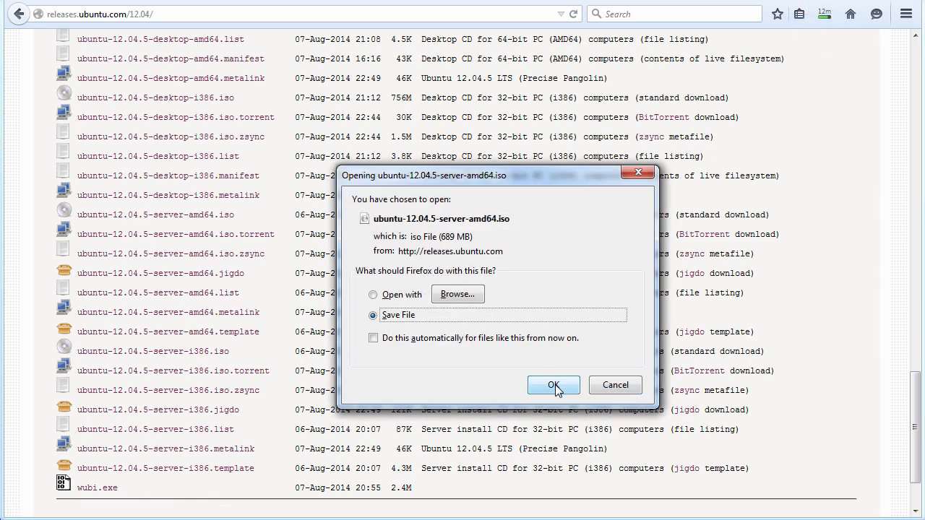
pyautogui.moveTo(451, 249)
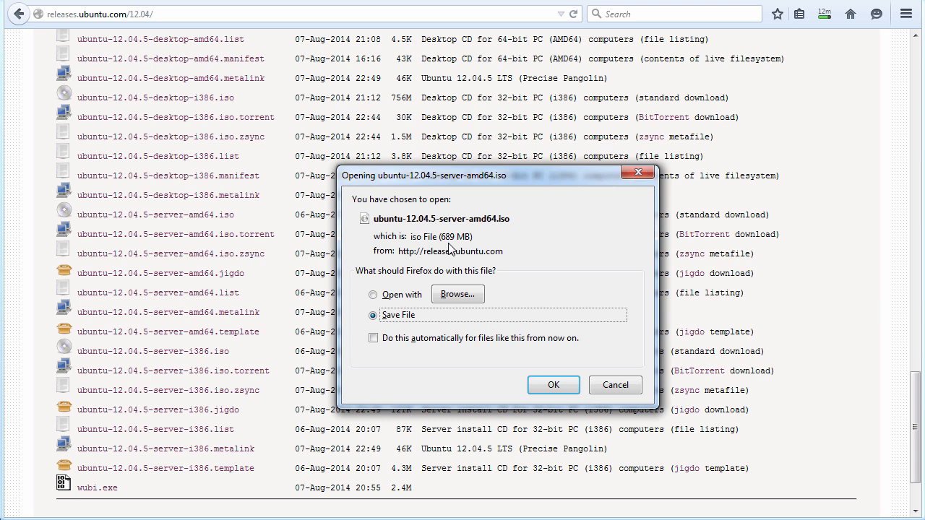